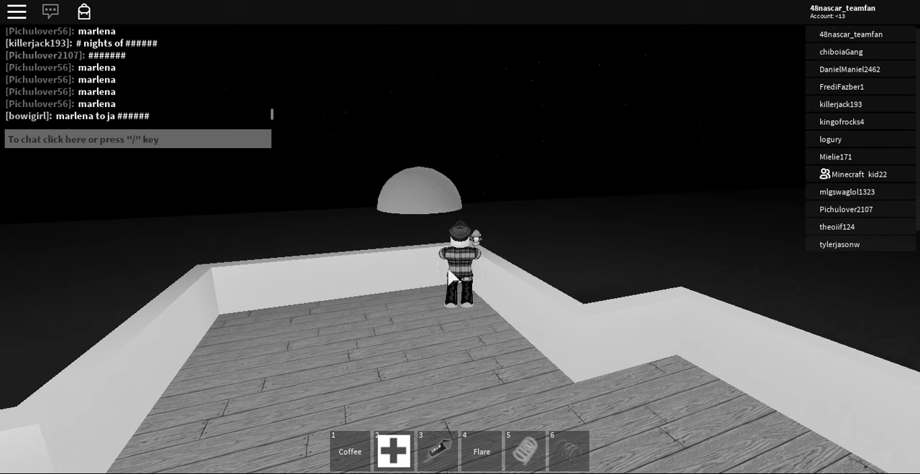
{"action": "type", "text": "i see an iceberg"}
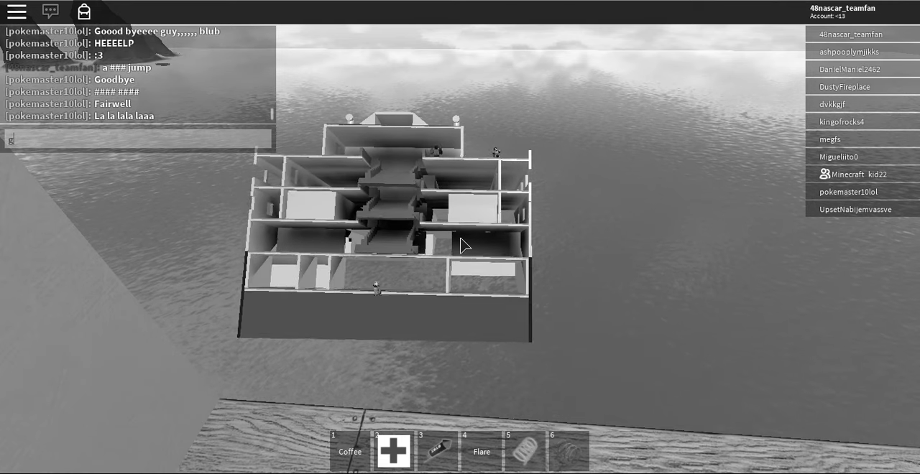
{"action": "type", "text": "goodbye pepole"}
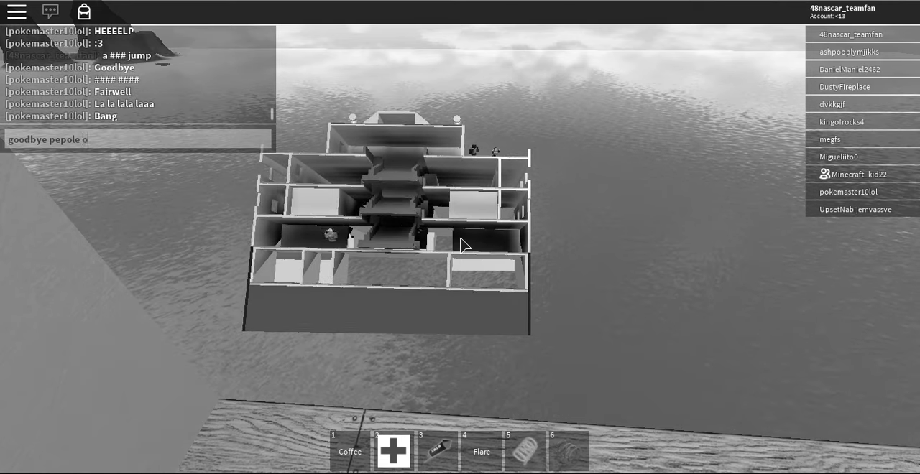
{"action": "type", "text": "on the bow"}
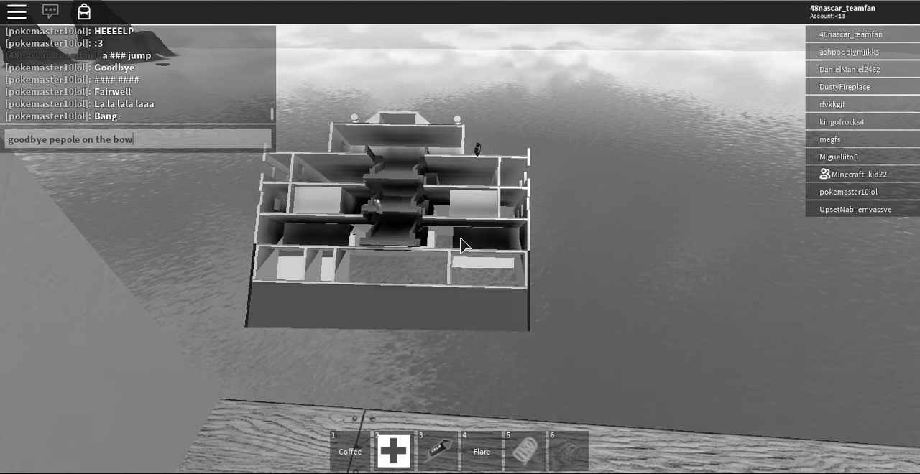